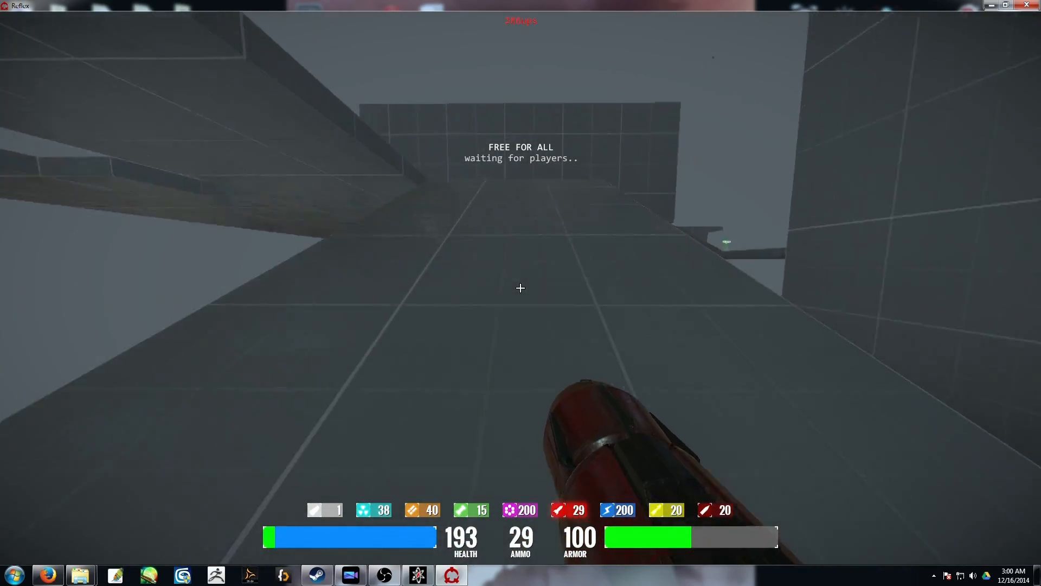
Fire a rocket at the floor ahead, dropping ammo to 28 and health to 191.
left_click(520, 287)
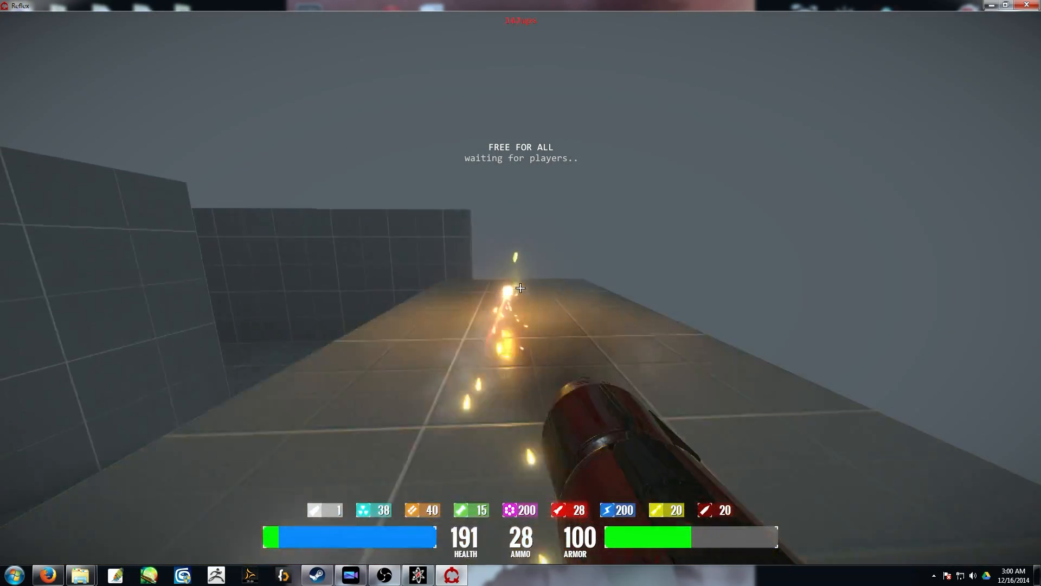